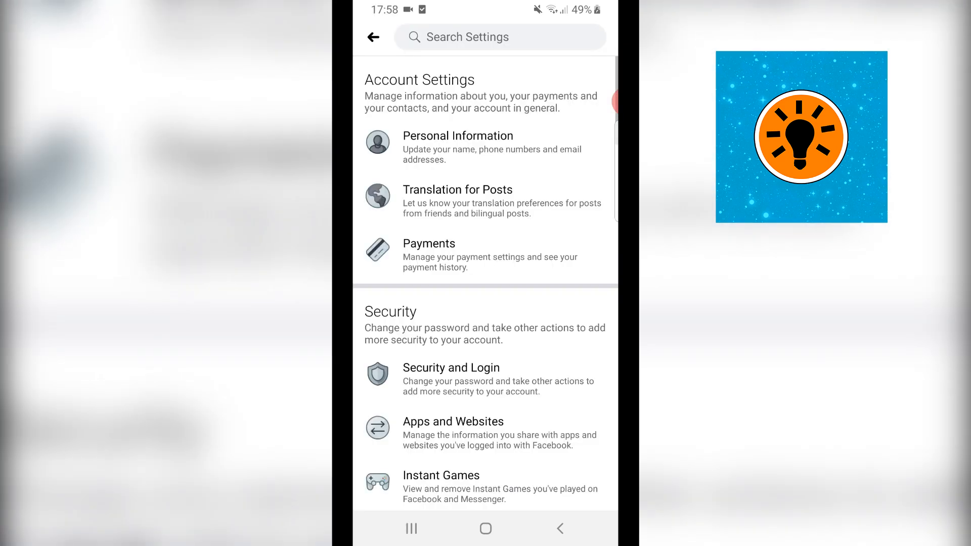
Scroll Settings down to the Your Facebook Information section showing Activity Log.
{"action": "scroll", "scroll_direction": "down", "scroll_amount": 3}
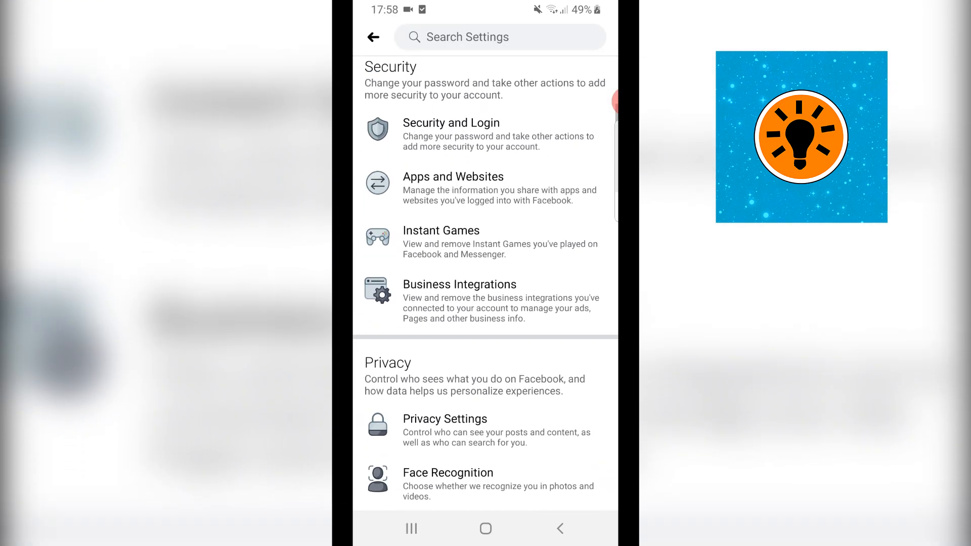
{"action": "scroll", "scroll_direction": "down", "scroll_amount": 3}
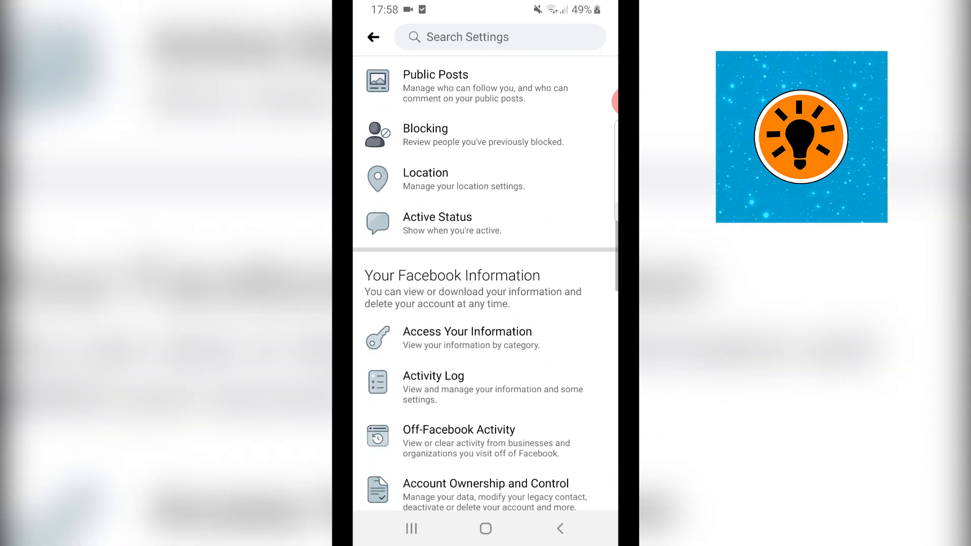
{"action": "scroll", "scroll_direction": "down", "scroll_amount": 3}
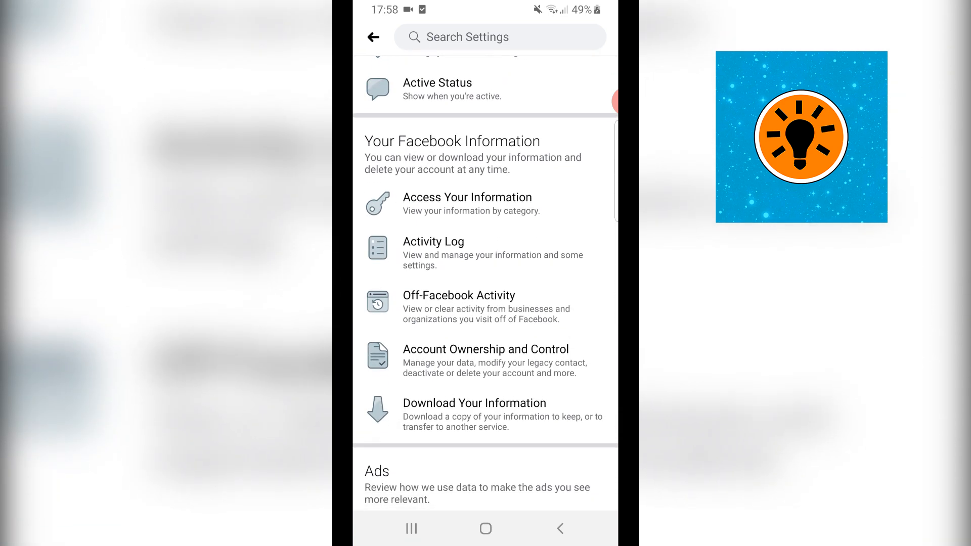
Open Activity Log and scroll its Category list down to Videos You've Watched.
{"action": "left_click", "coordinate": [433, 242]}
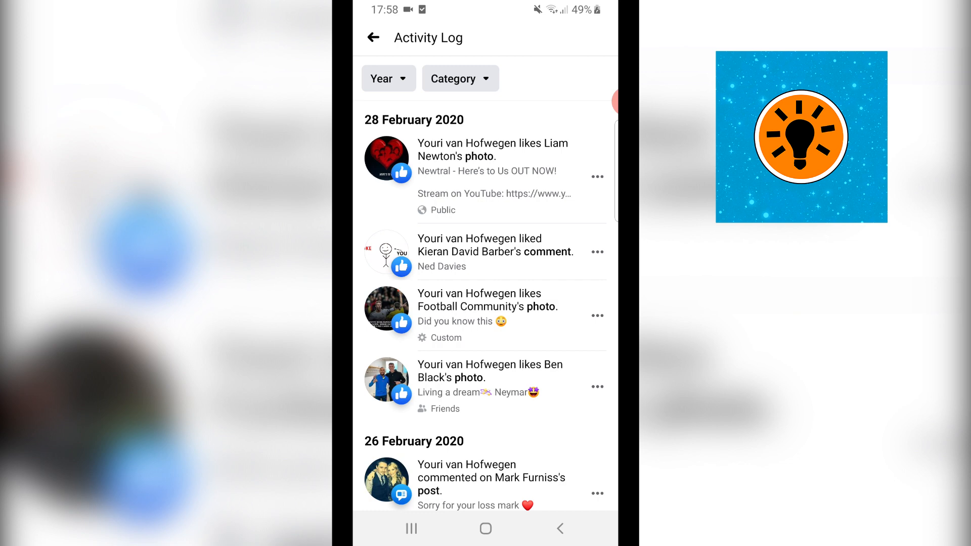
{"action": "left_click", "coordinate": [459, 78]}
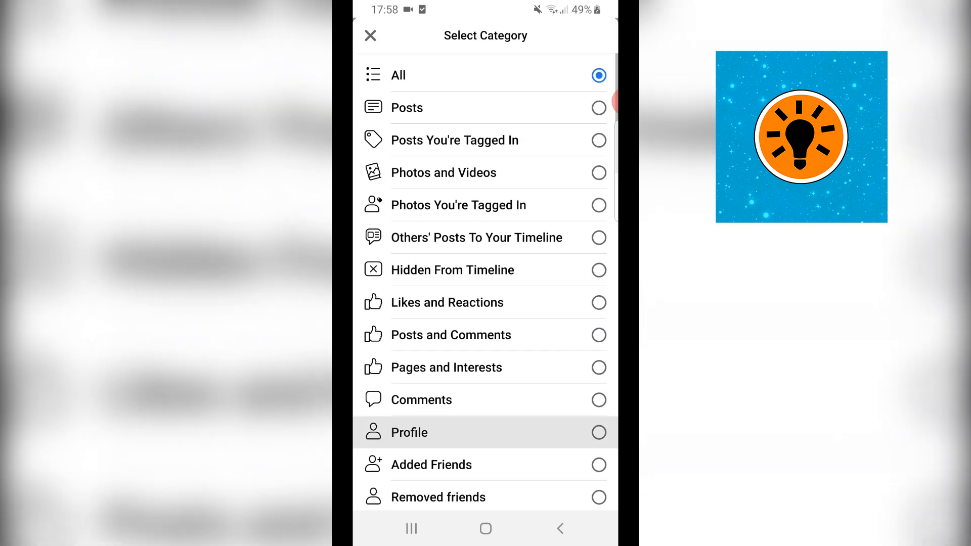
{"action": "scroll", "scroll_direction": "down", "scroll_amount": 3}
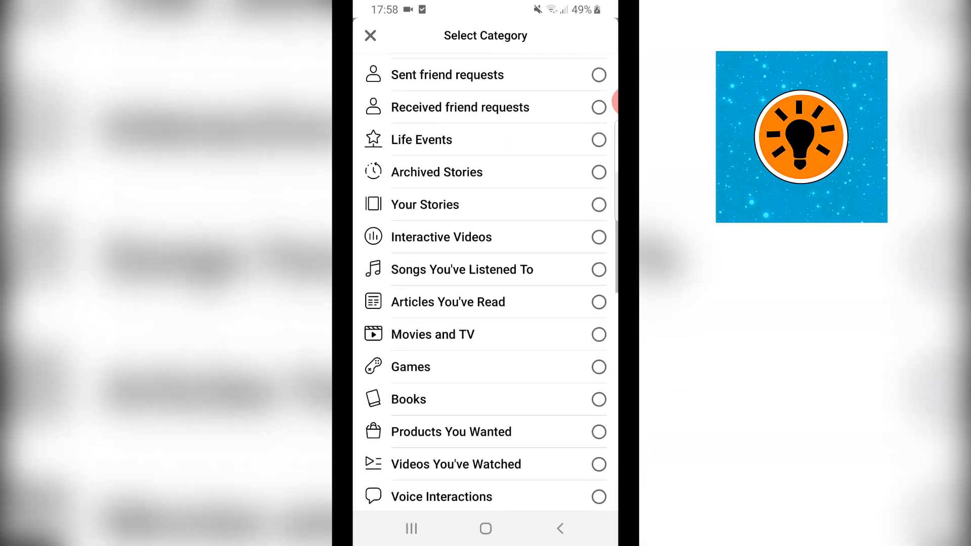
{"action": "scroll", "scroll_direction": "down", "scroll_amount": 3}
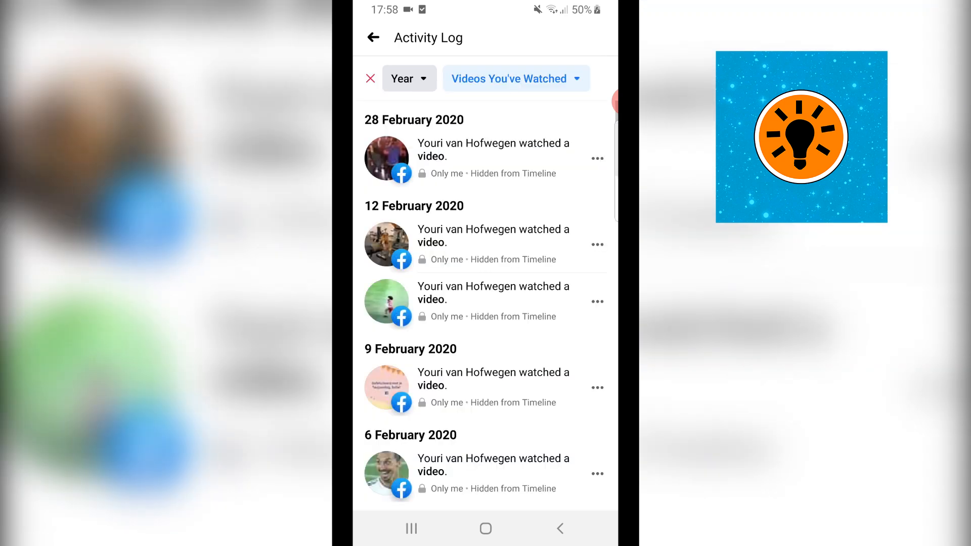
Scroll the Videos You've Watched log down to older entries from early February 2020.
{"action": "scroll", "scroll_direction": "down", "scroll_amount": 3}
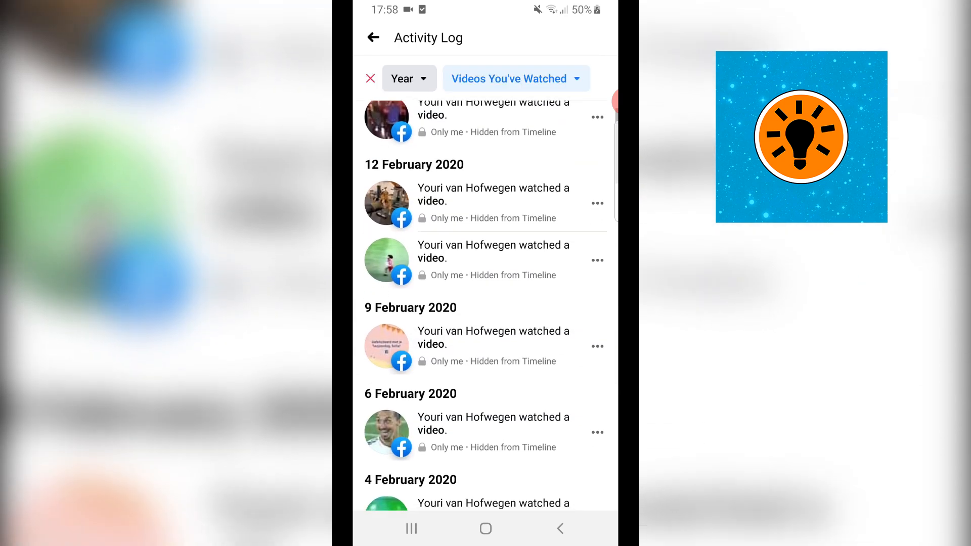